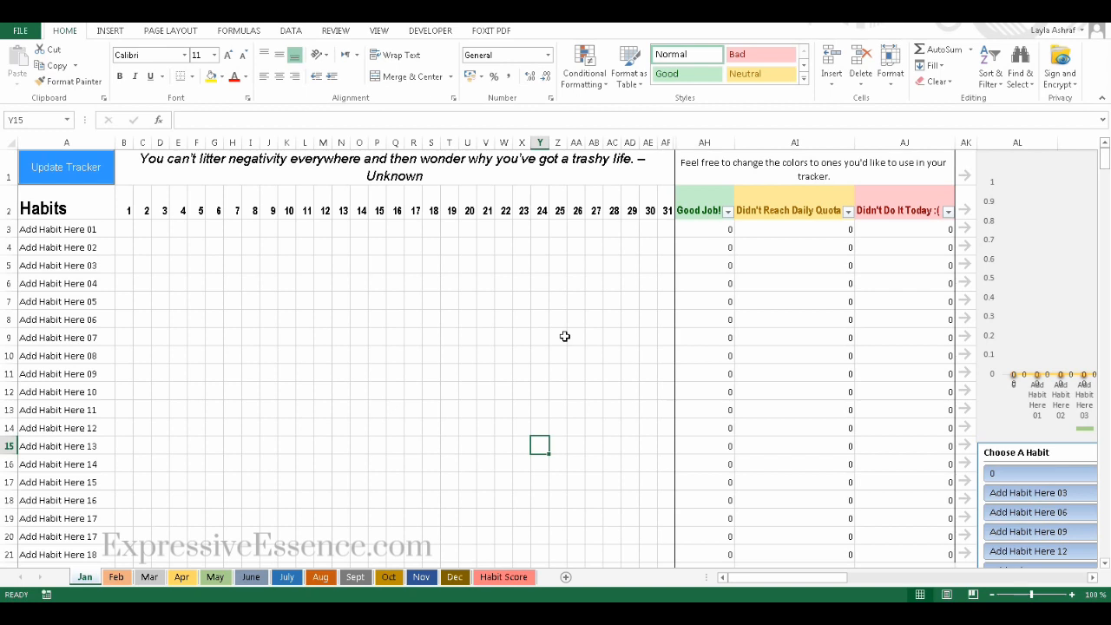
{"action": "mouse_move", "coordinate": [559, 336]}
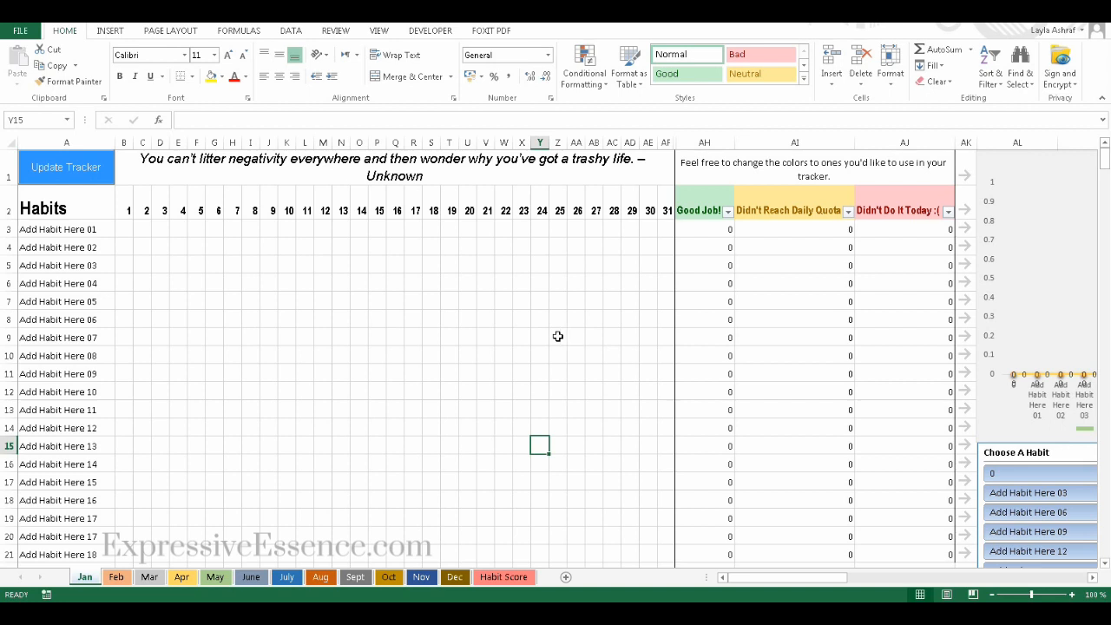
Start renaming the first habit in A3 to 'Exercise for one hour'
{"action": "left_click", "coordinate": [59, 229]}
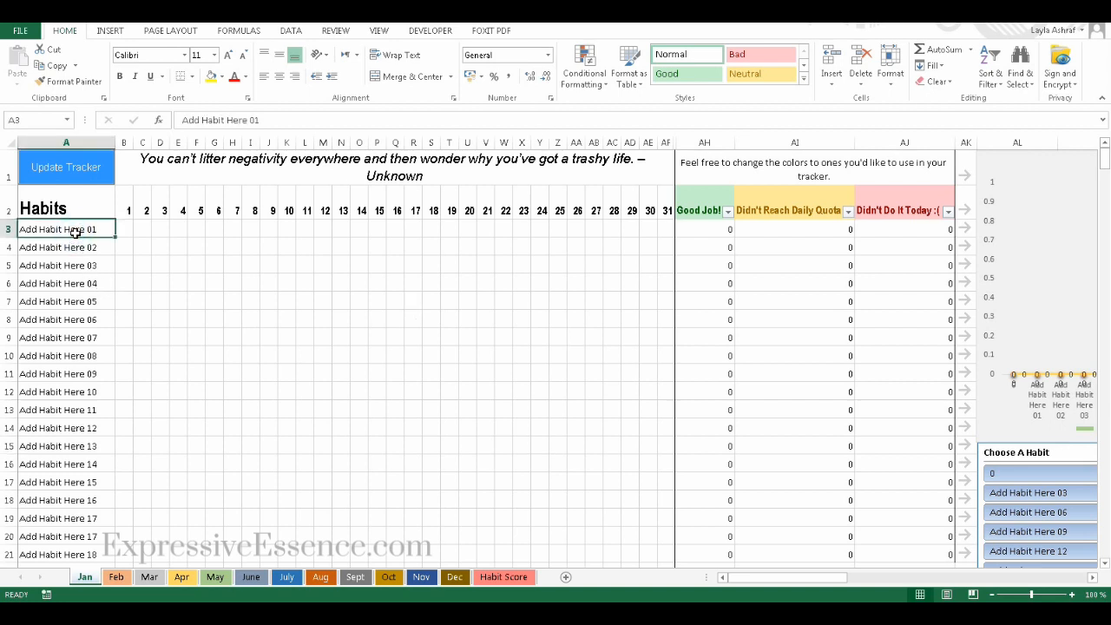
{"action": "double_click", "coordinate": [59, 229]}
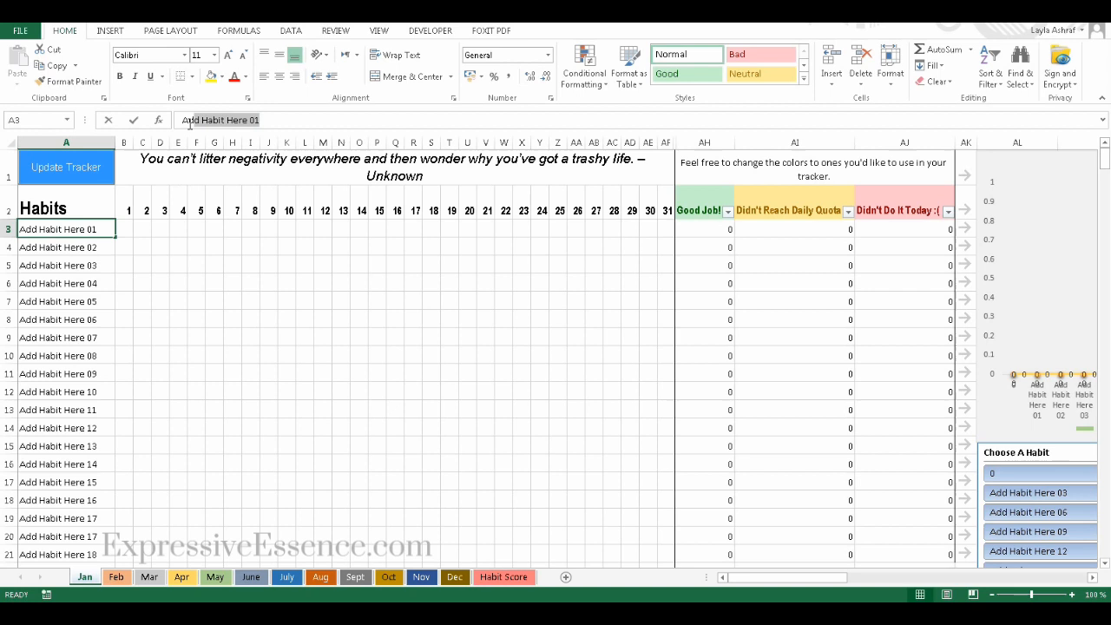
{"action": "type", "text": "Exercise for one hour"}
{"action": "left_click", "coordinate": [66, 248]}
{"action": "type", "text": "Meditate"}
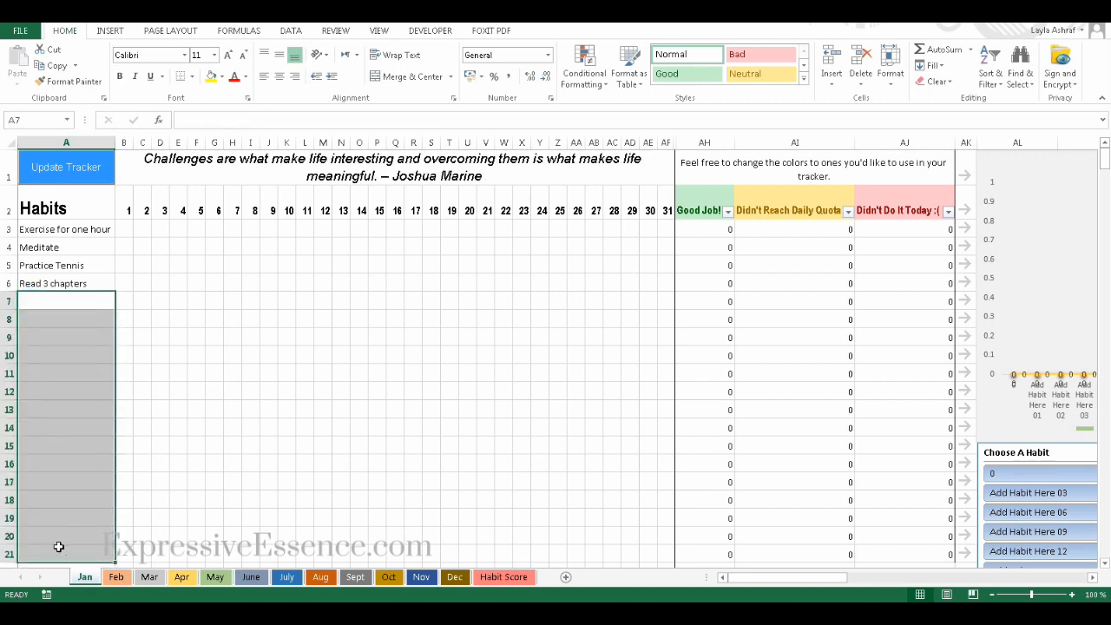
Style exercise days 1, 2 and 3 as Good (green), Bad (red) and Neutral (yellow)
{"action": "left_click", "coordinate": [66, 229]}
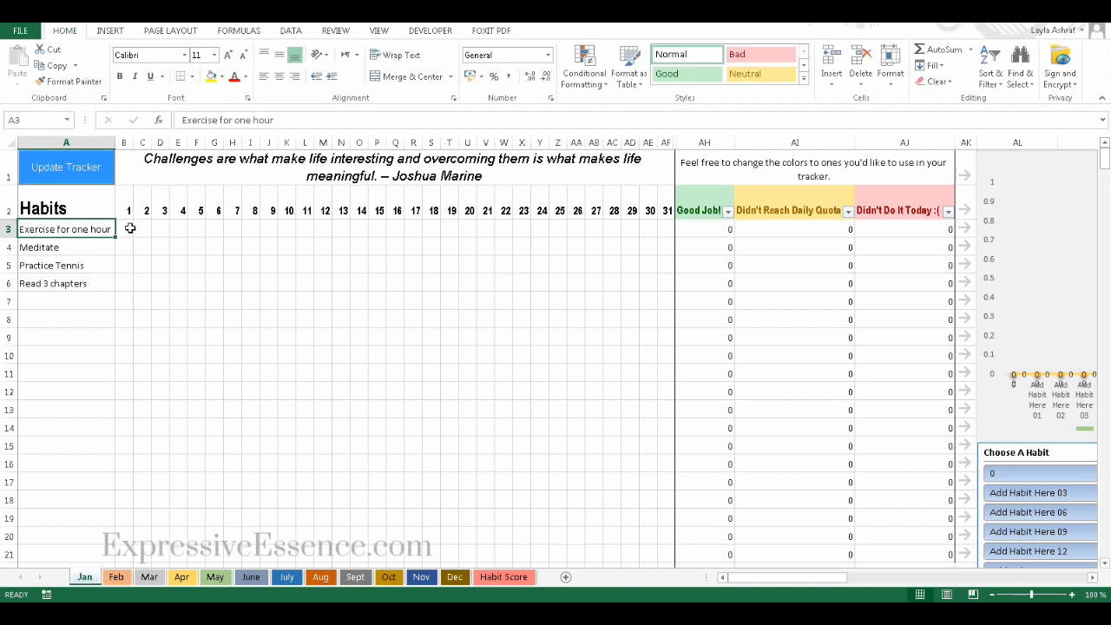
{"action": "left_click", "coordinate": [128, 229]}
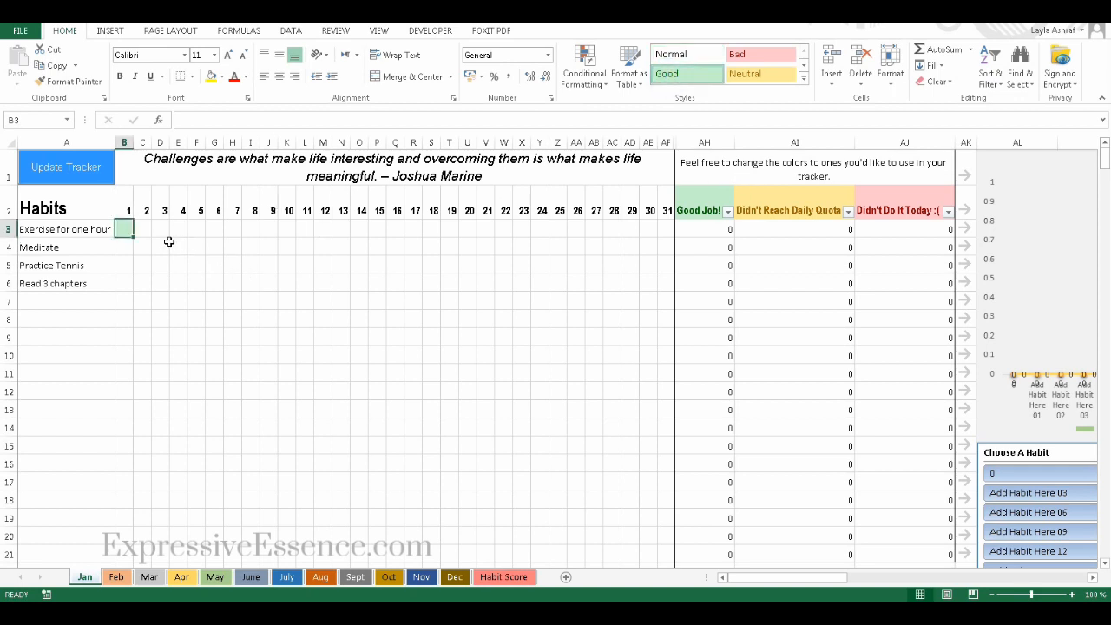
{"action": "mouse_move", "coordinate": [149, 236]}
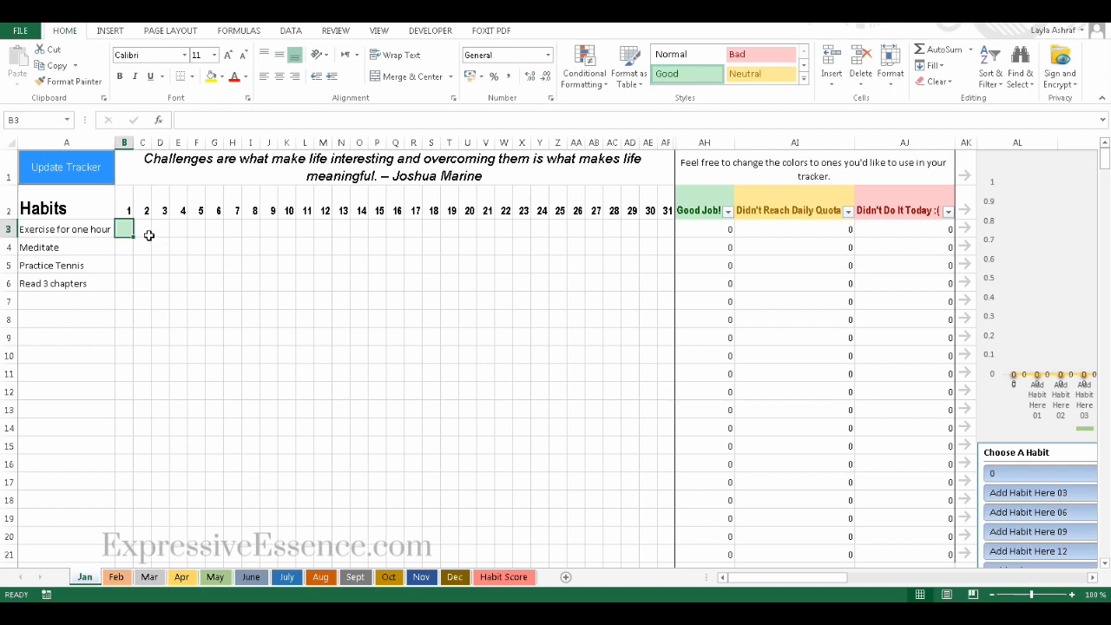
{"action": "left_click", "coordinate": [146, 229]}
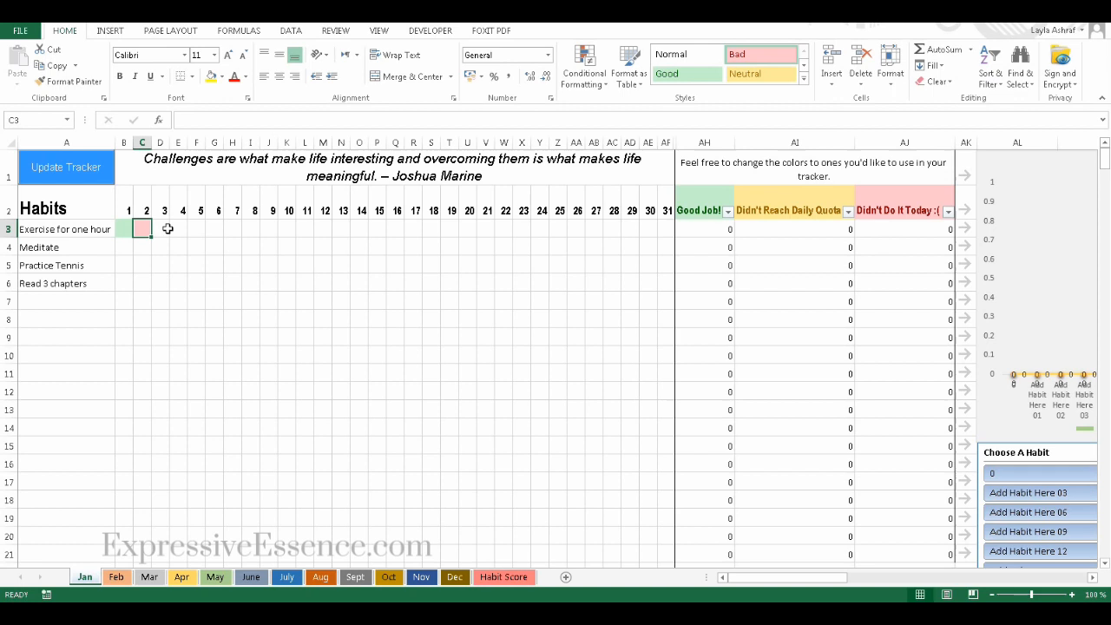
{"action": "left_click", "coordinate": [159, 229]}
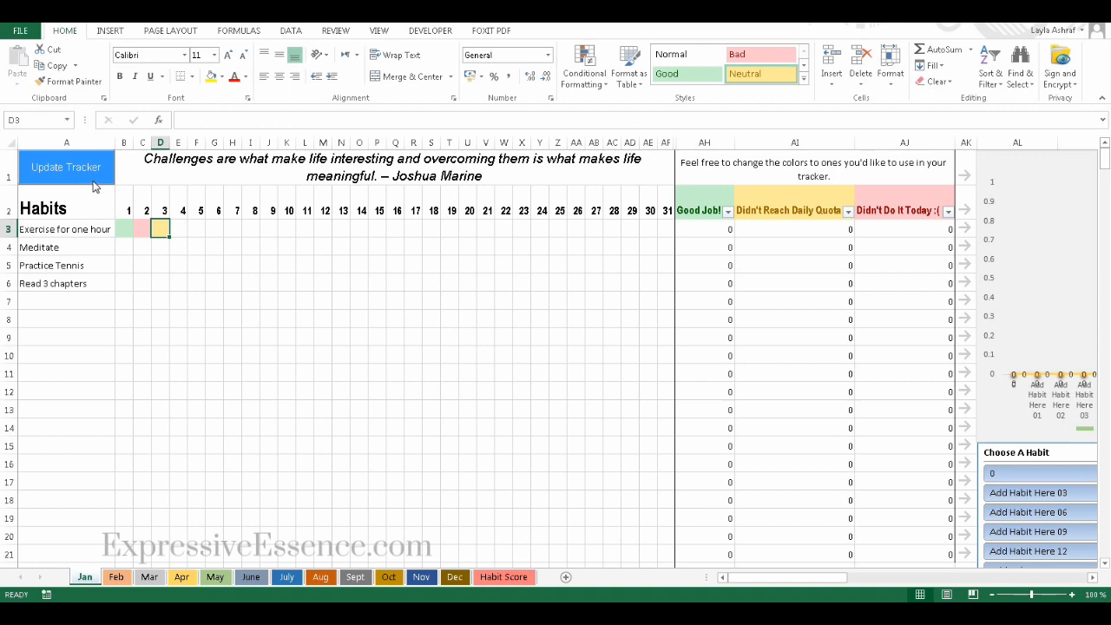
Run Update Tracker so the tallies recount the coloured exercise days
{"action": "left_click", "coordinate": [66, 167]}
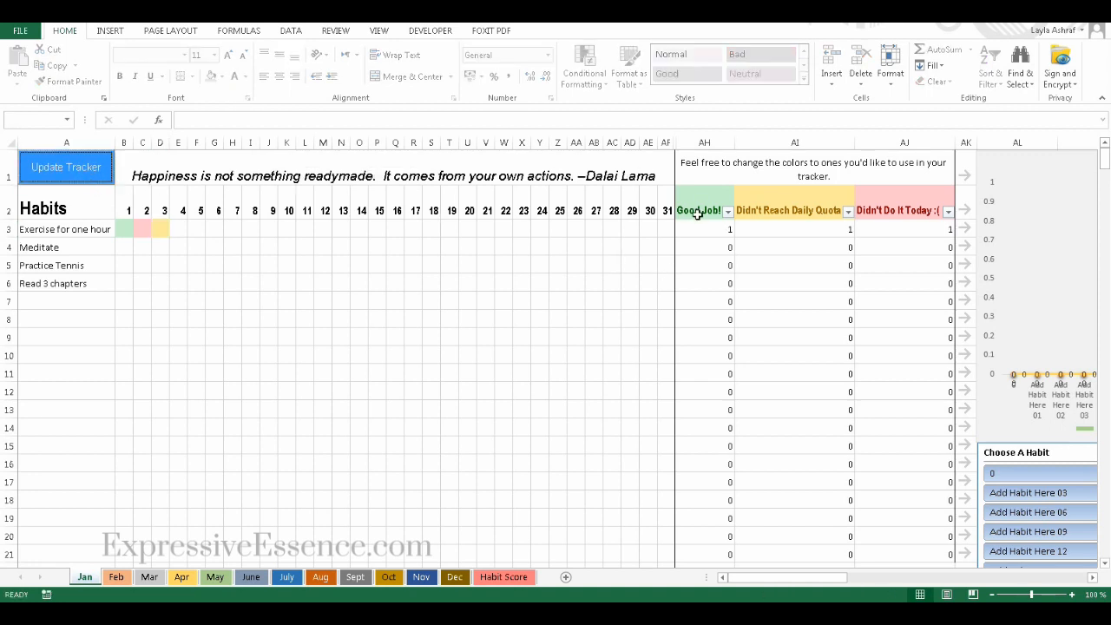
{"action": "mouse_move", "coordinate": [786, 199]}
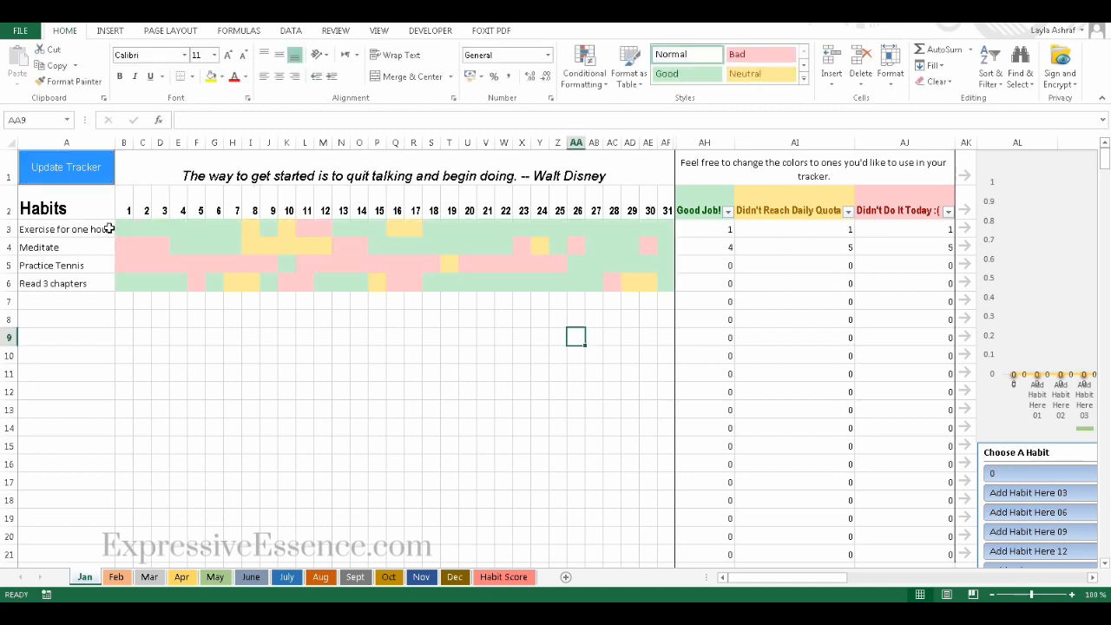
{"action": "mouse_move", "coordinate": [423, 250]}
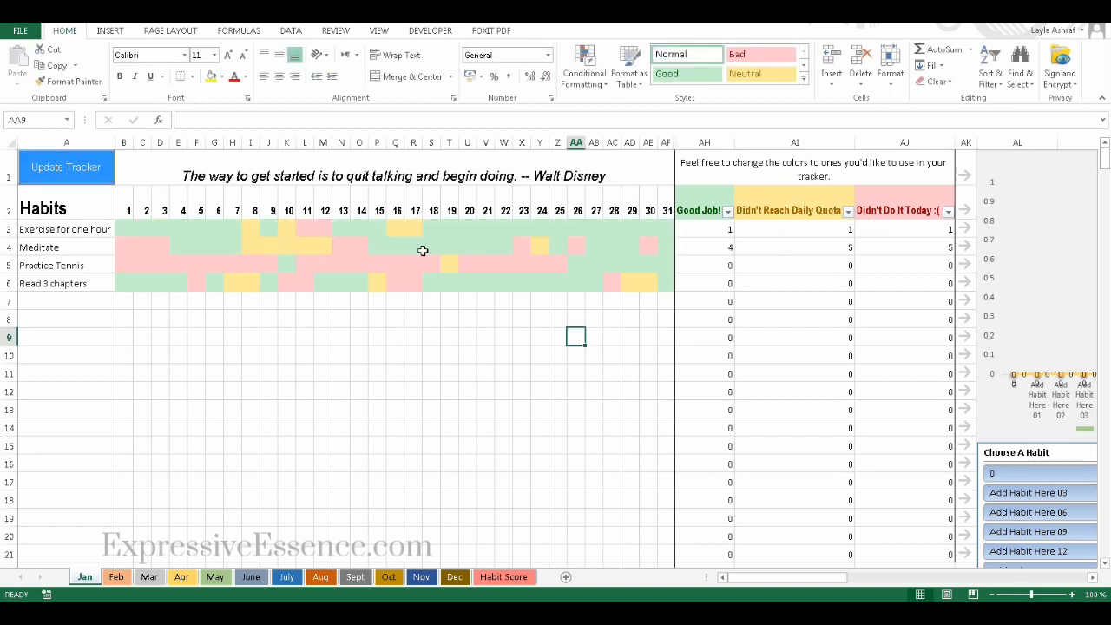
{"action": "mouse_move", "coordinate": [101, 182]}
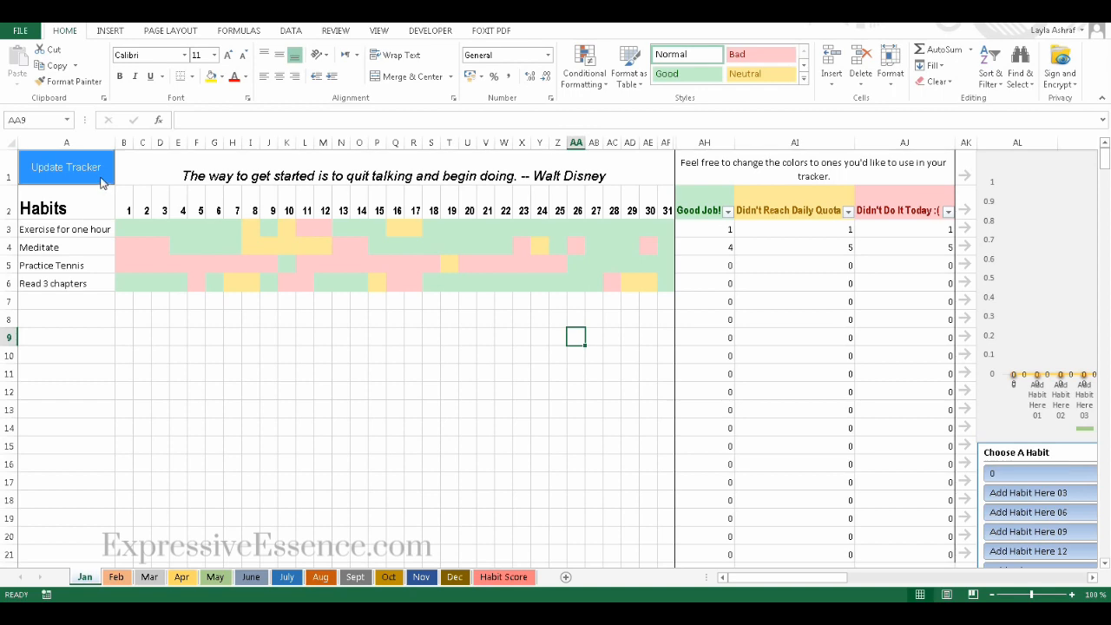
Refresh the tallies, fill the January chart, and filter it to Exercise for one hour via the slicer
{"action": "left_click", "coordinate": [66, 166]}
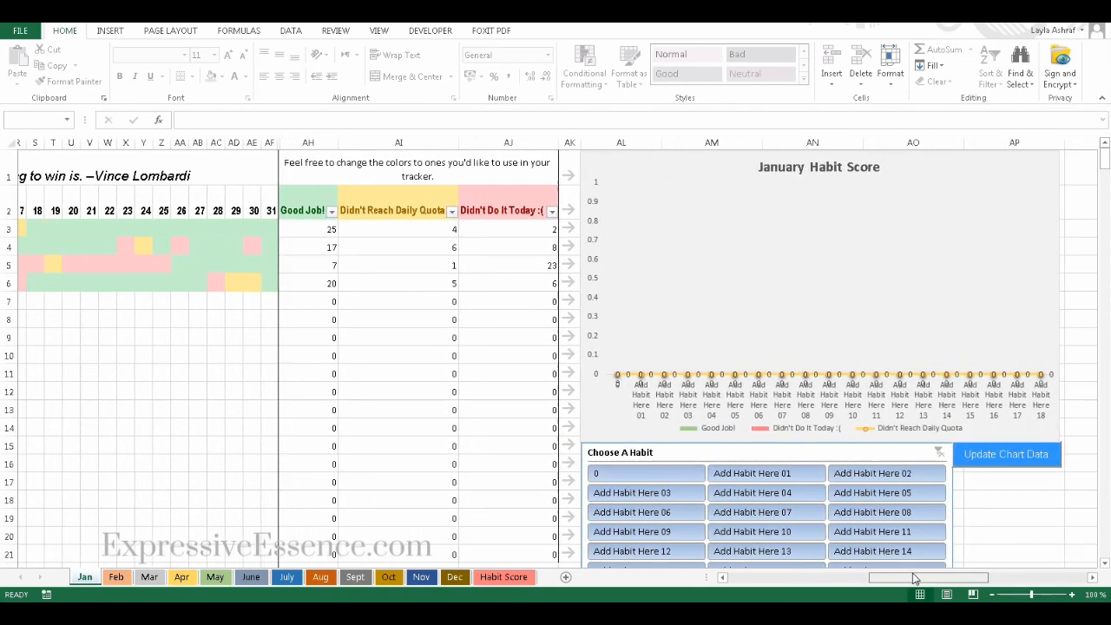
{"action": "scroll", "scroll_direction": "right", "scroll_amount": 3}
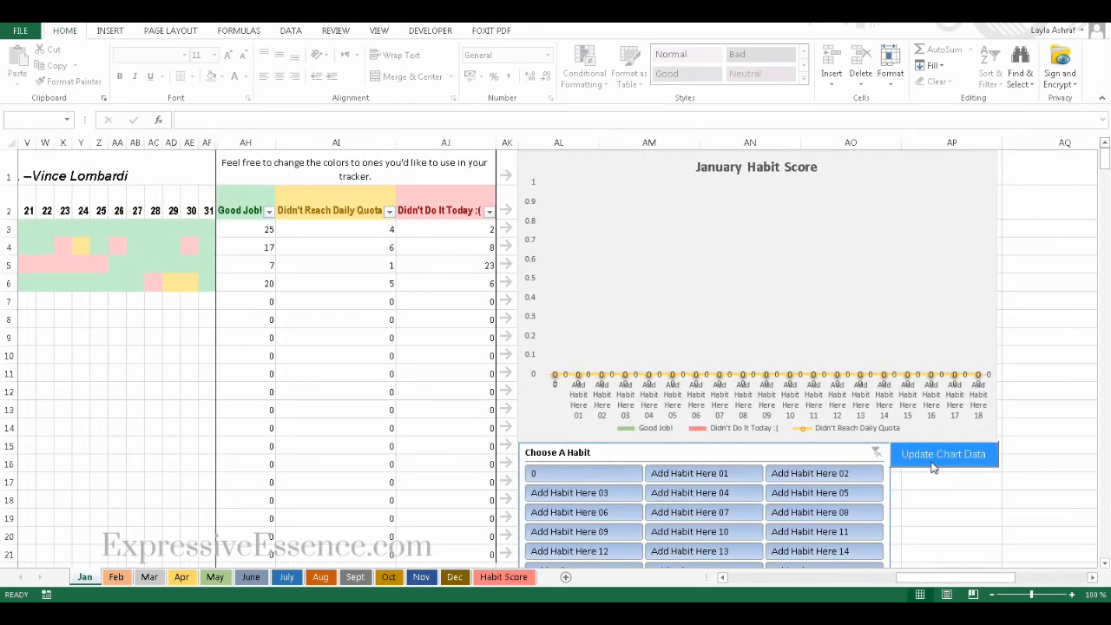
{"action": "left_click", "coordinate": [944, 455]}
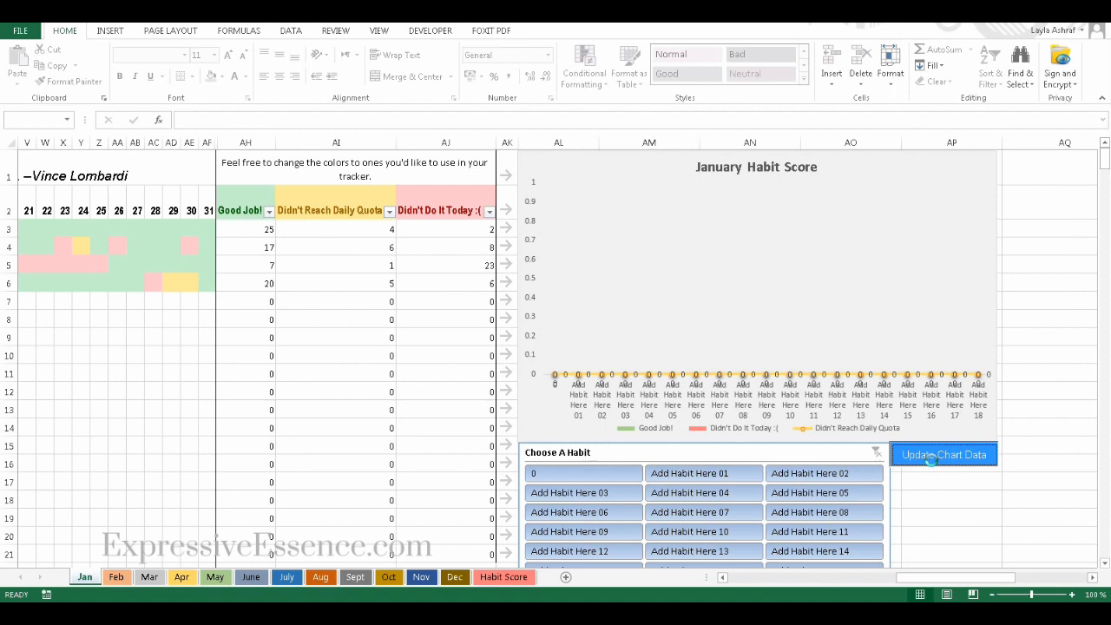
{"action": "left_click", "coordinate": [944, 455]}
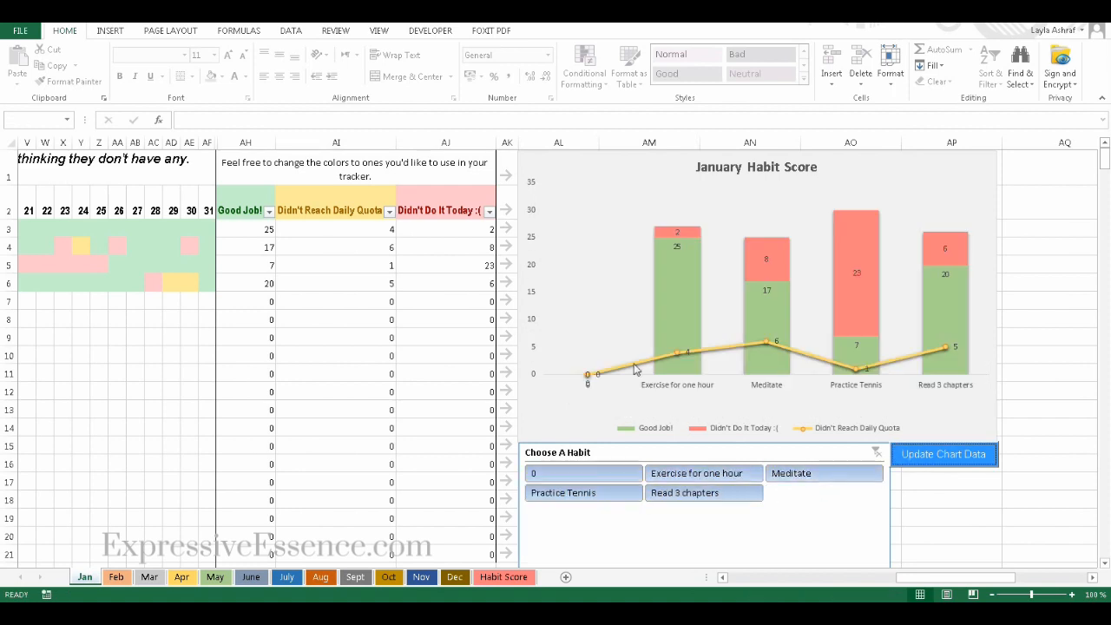
{"action": "mouse_move", "coordinate": [687, 399]}
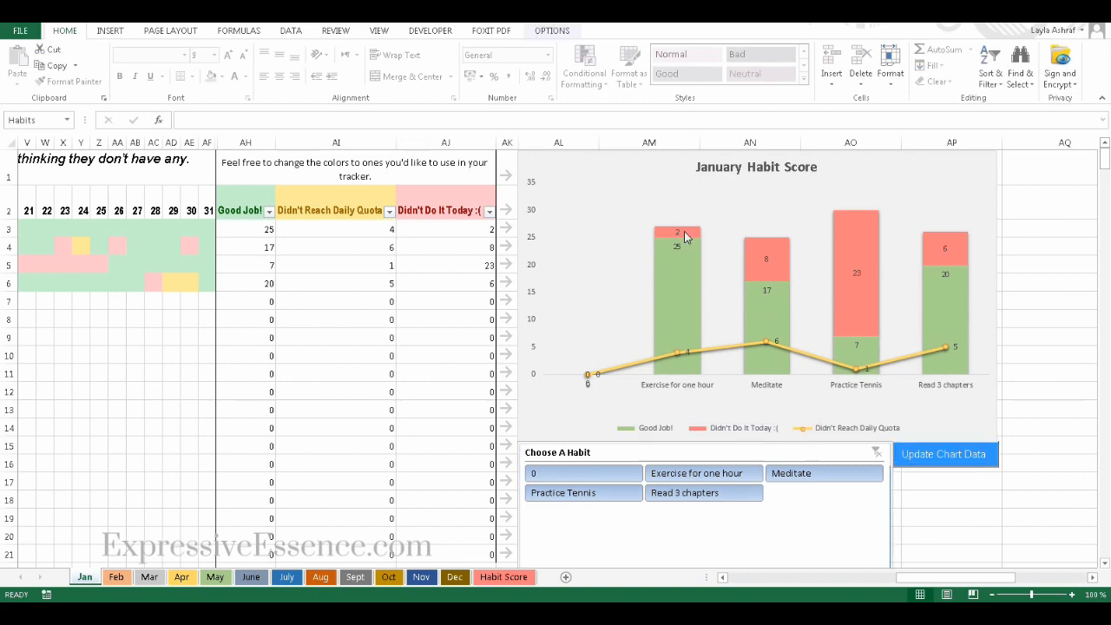
{"action": "mouse_move", "coordinate": [684, 406]}
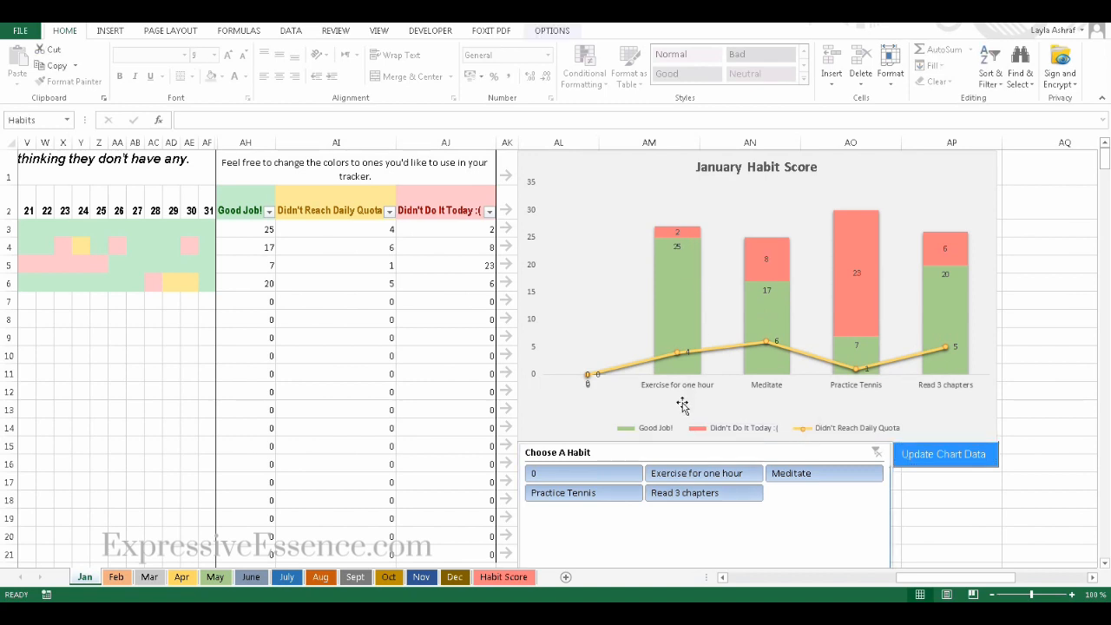
{"action": "mouse_move", "coordinate": [668, 399]}
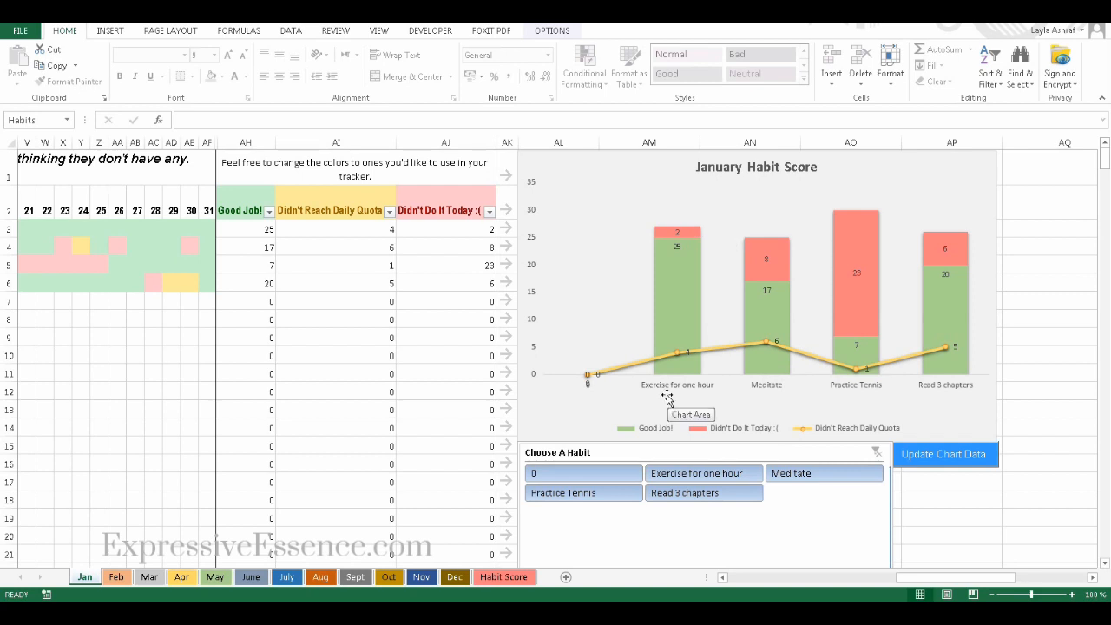
{"action": "mouse_move", "coordinate": [677, 375]}
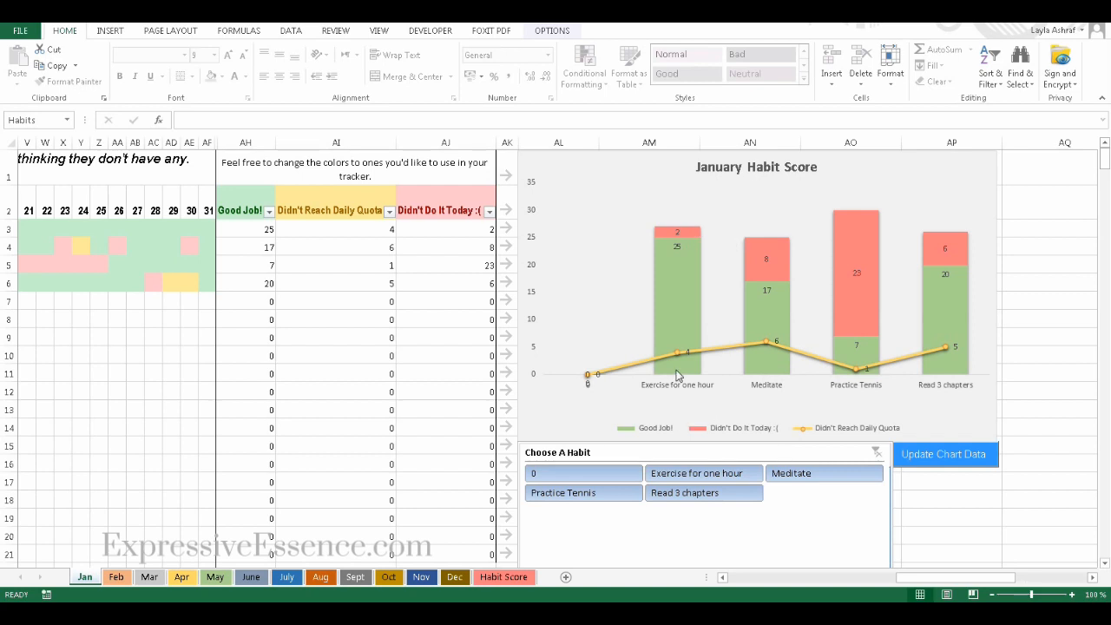
{"action": "mouse_move", "coordinate": [687, 408]}
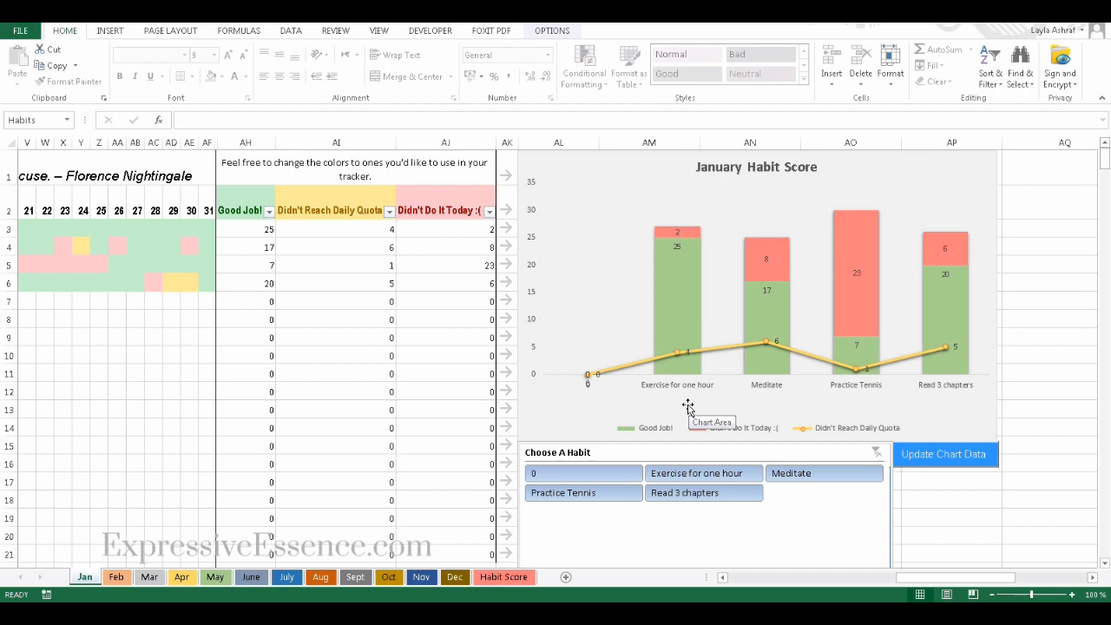
{"action": "mouse_move", "coordinate": [850, 274]}
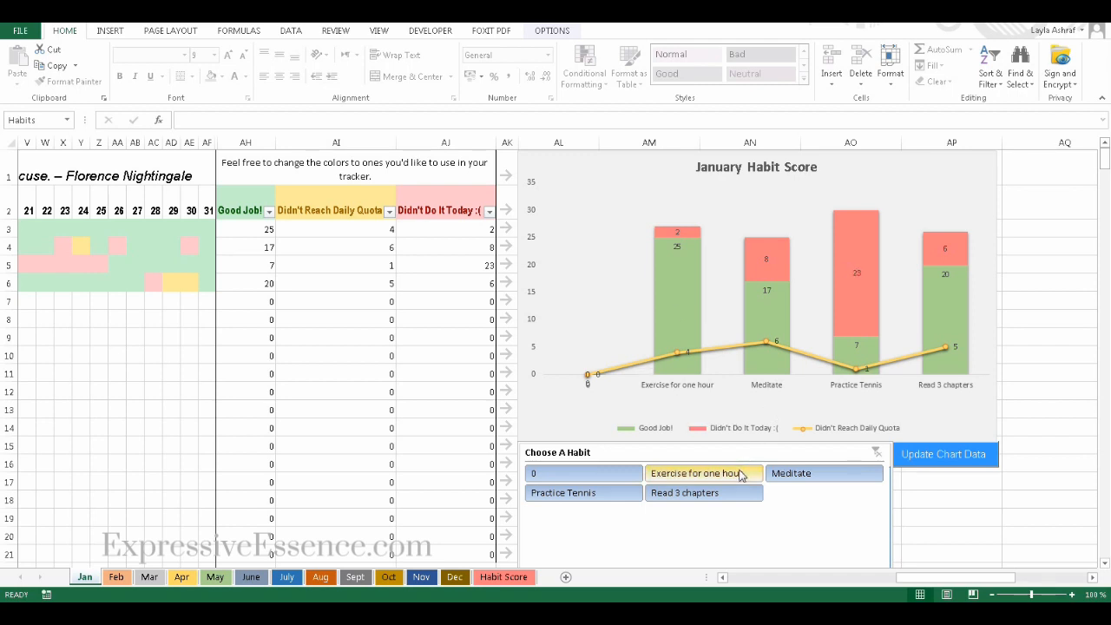
{"action": "left_click", "coordinate": [703, 472]}
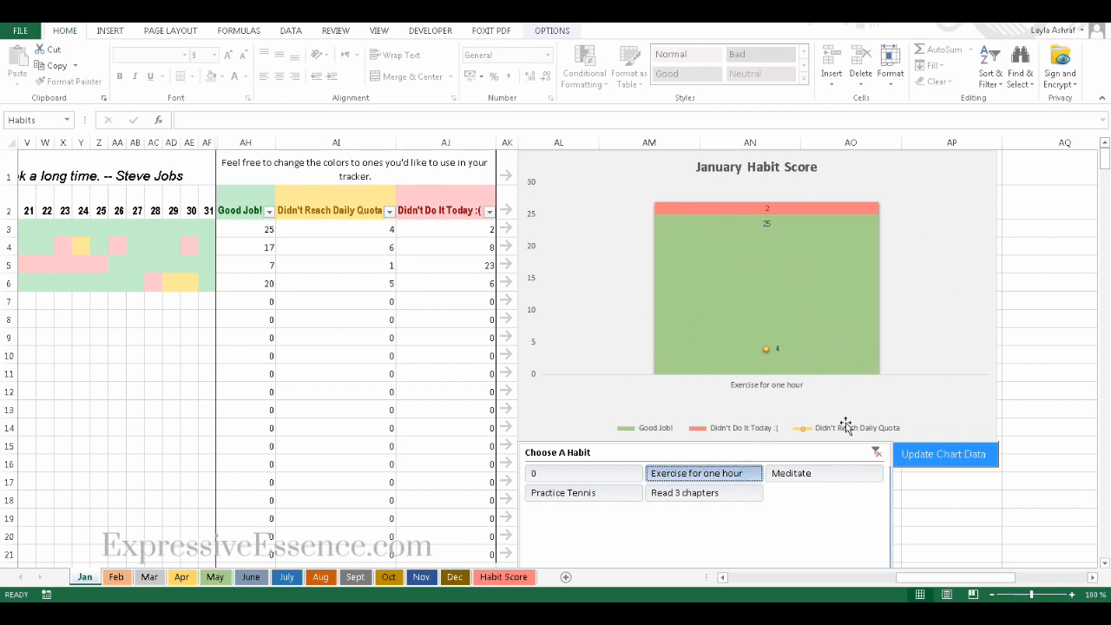
{"action": "mouse_move", "coordinate": [757, 440]}
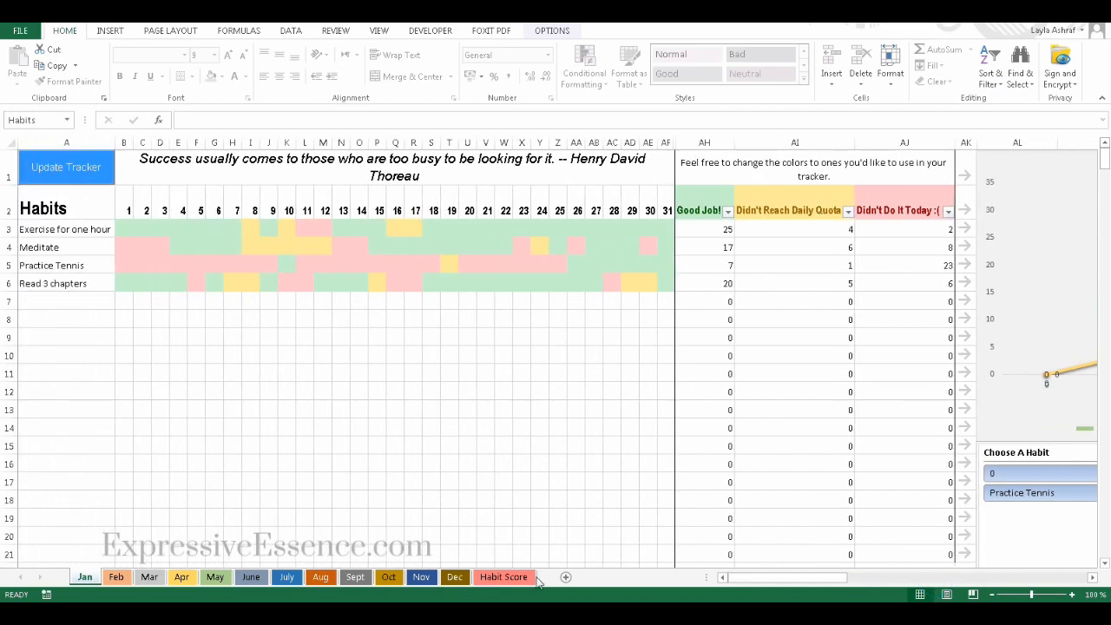
{"action": "left_click", "coordinate": [503, 576]}
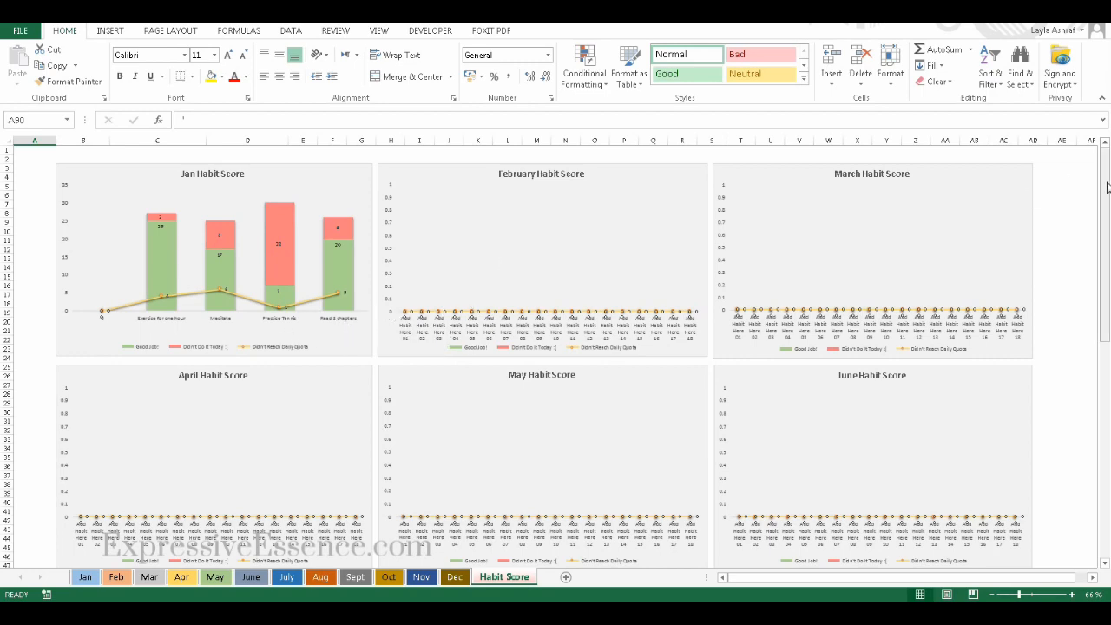
{"action": "scroll", "scroll_direction": "down", "scroll_amount": 3}
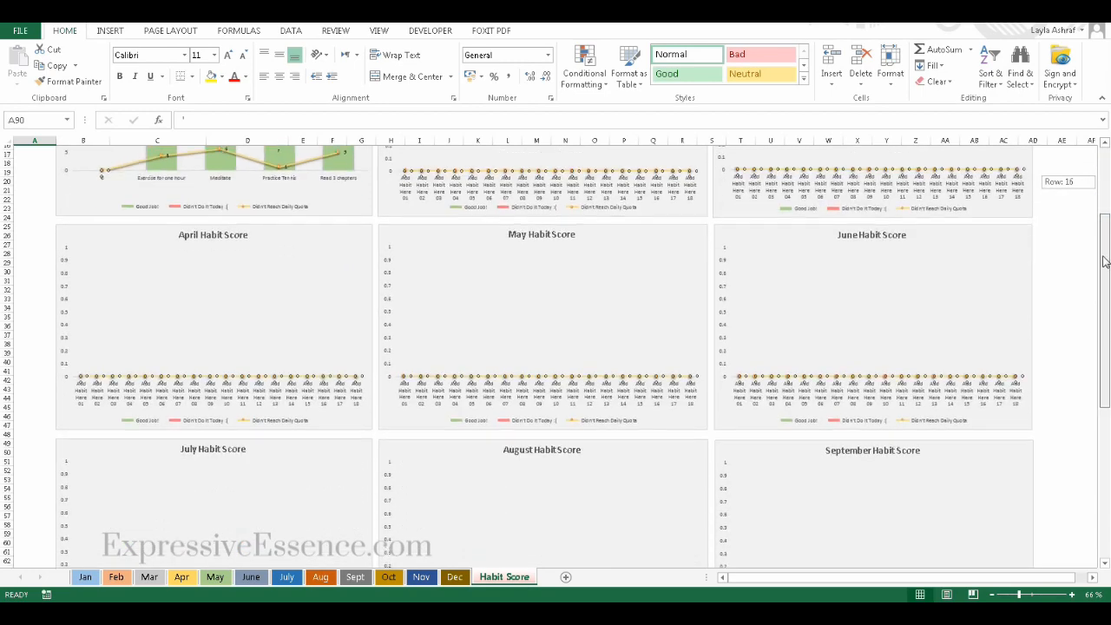
{"action": "scroll", "scroll_direction": "down", "scroll_amount": 3}
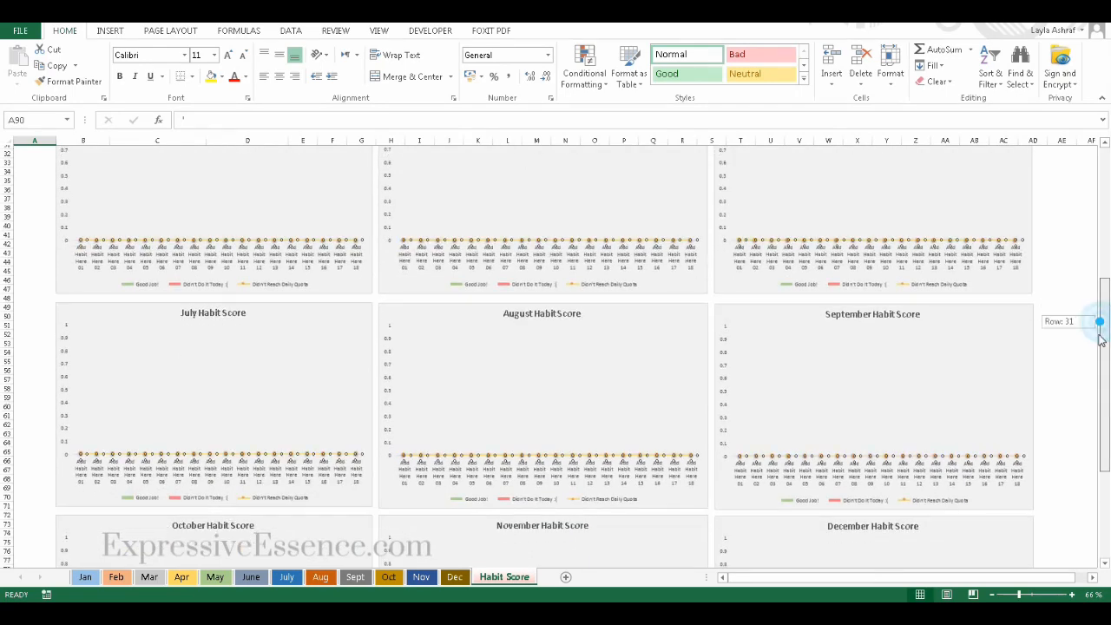
{"action": "scroll", "scroll_direction": "down", "scroll_amount": 3}
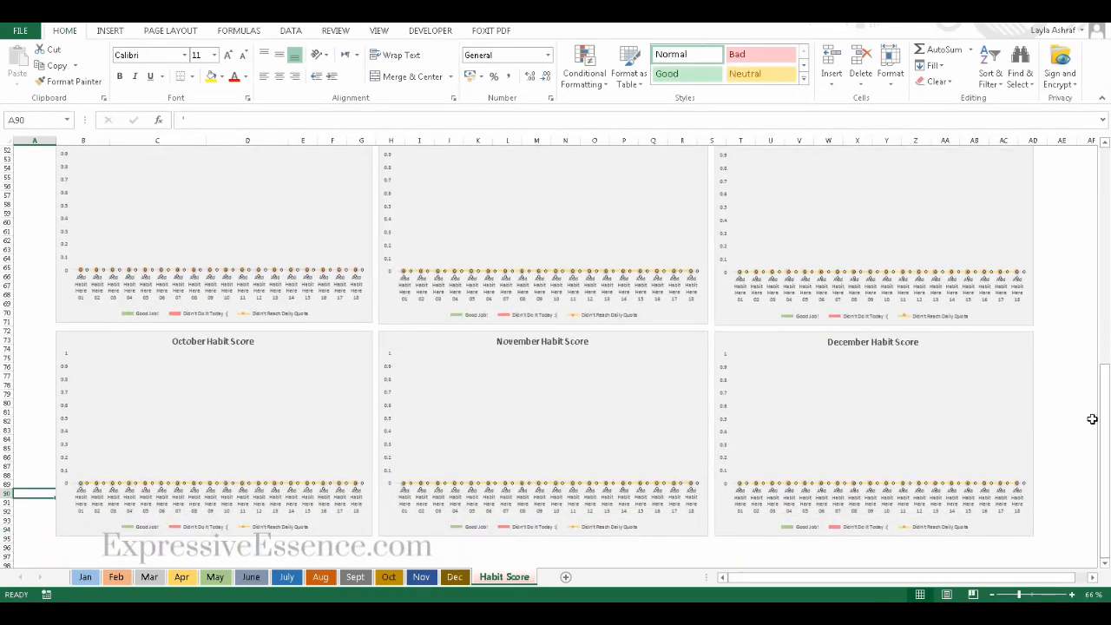
{"action": "left_click", "coordinate": [83, 576]}
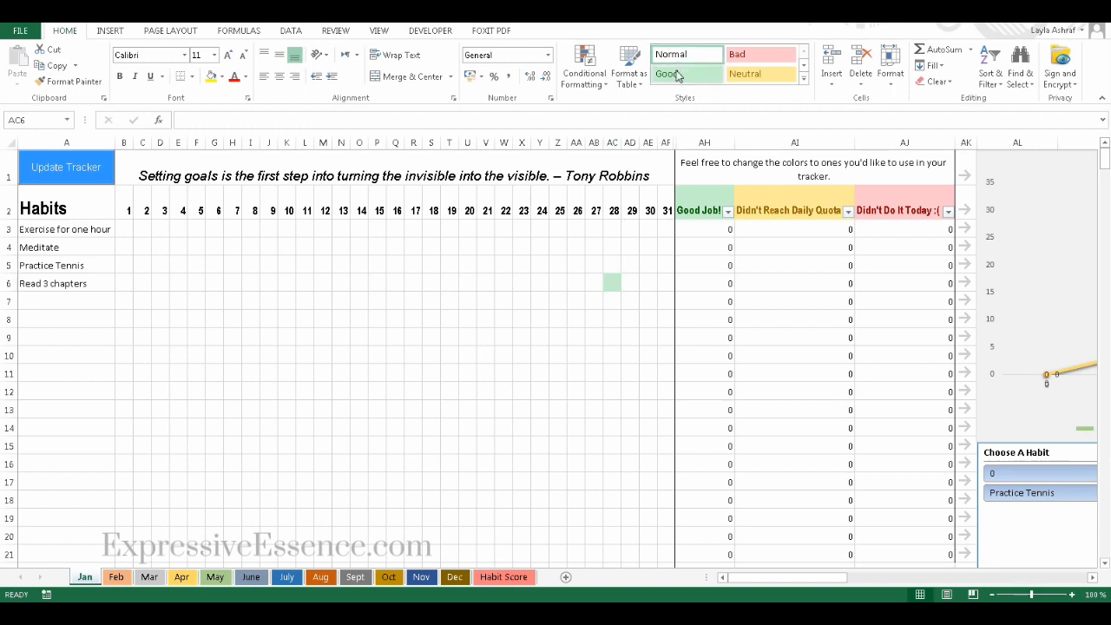
Modify the Good cell style, adjusting its font colour in the Format settings
{"action": "right_click", "coordinate": [666, 73]}
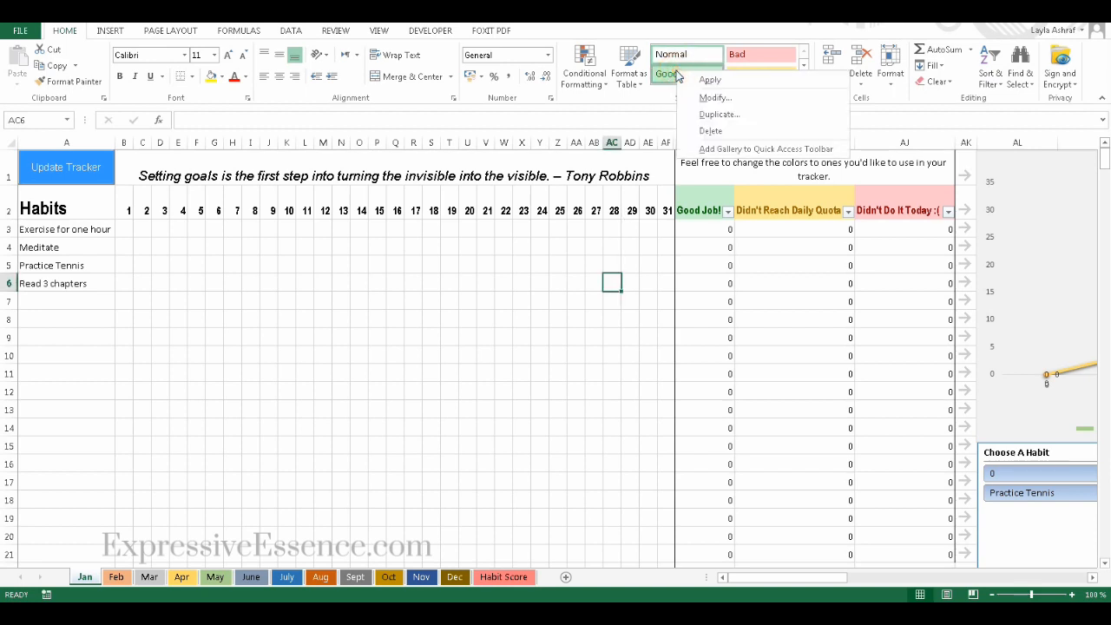
{"action": "mouse_move", "coordinate": [715, 98]}
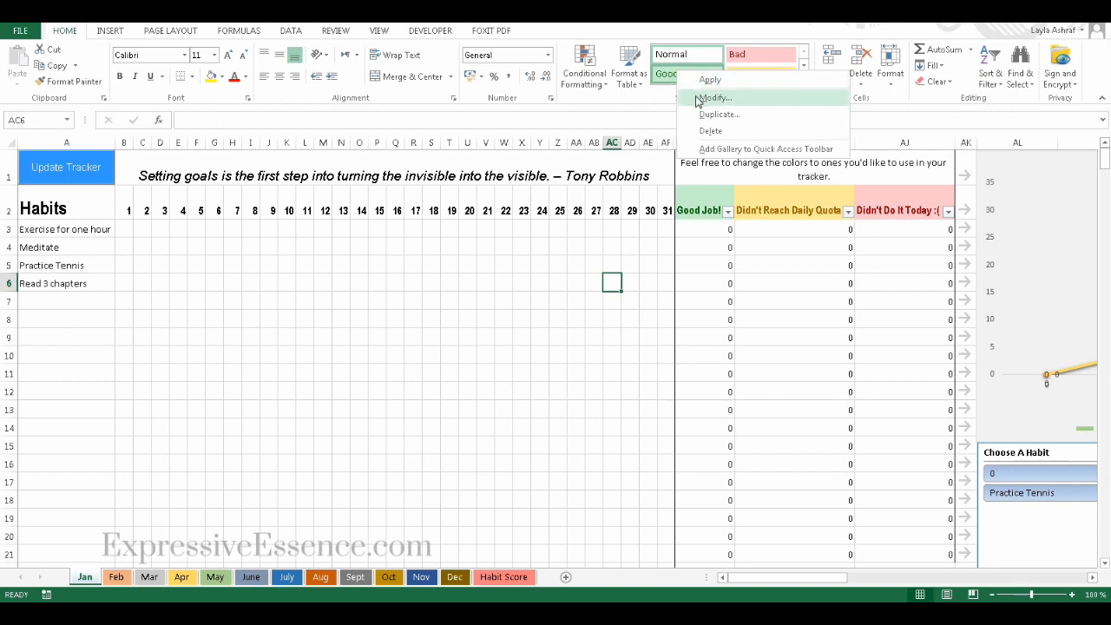
{"action": "left_click", "coordinate": [715, 98]}
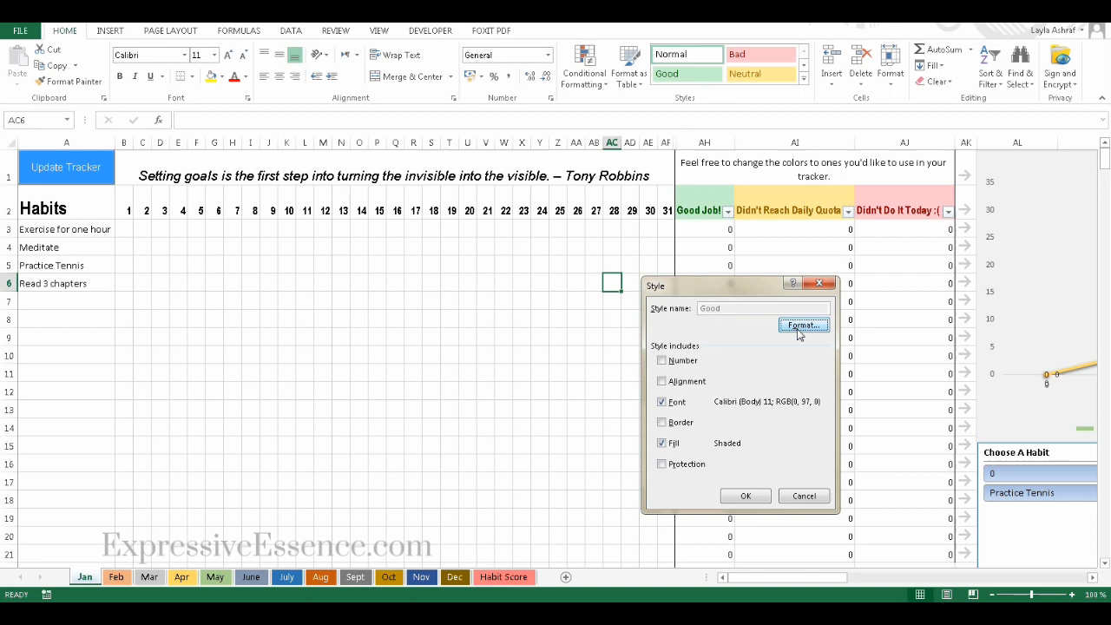
{"action": "left_click", "coordinate": [802, 326]}
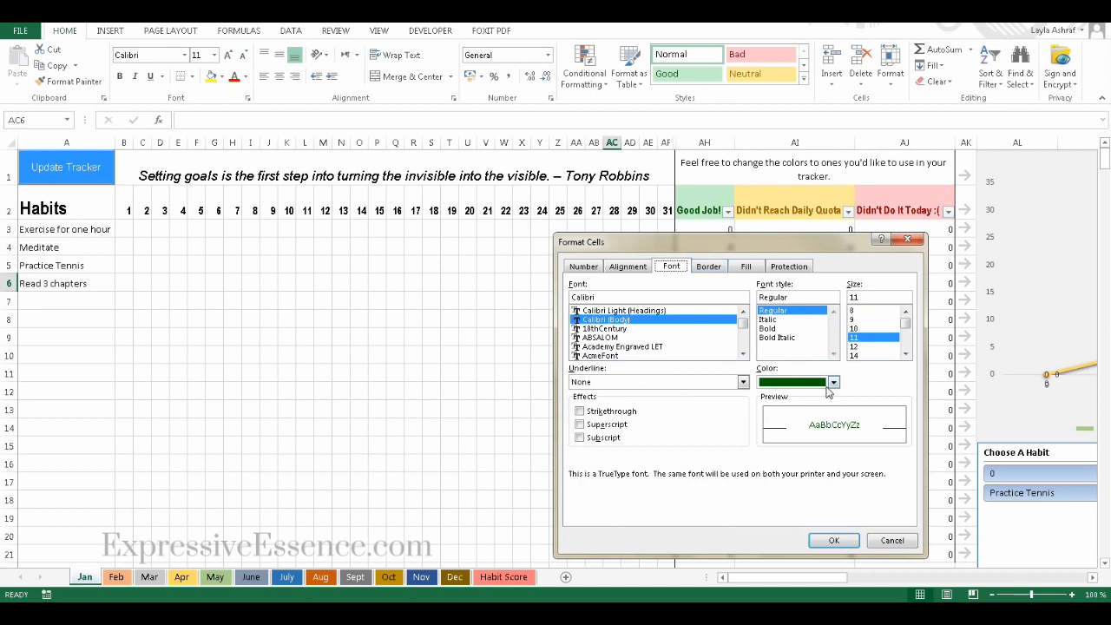
{"action": "left_click", "coordinate": [833, 382]}
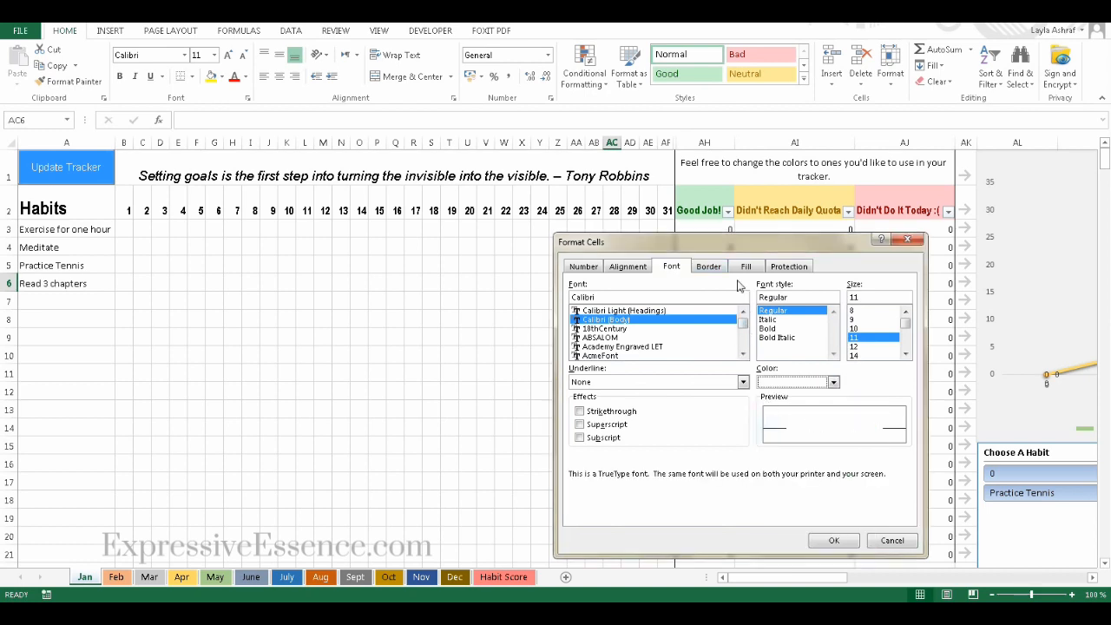
Give the Good style a dark blue fill and confirm the modified style
{"action": "left_click", "coordinate": [745, 266]}
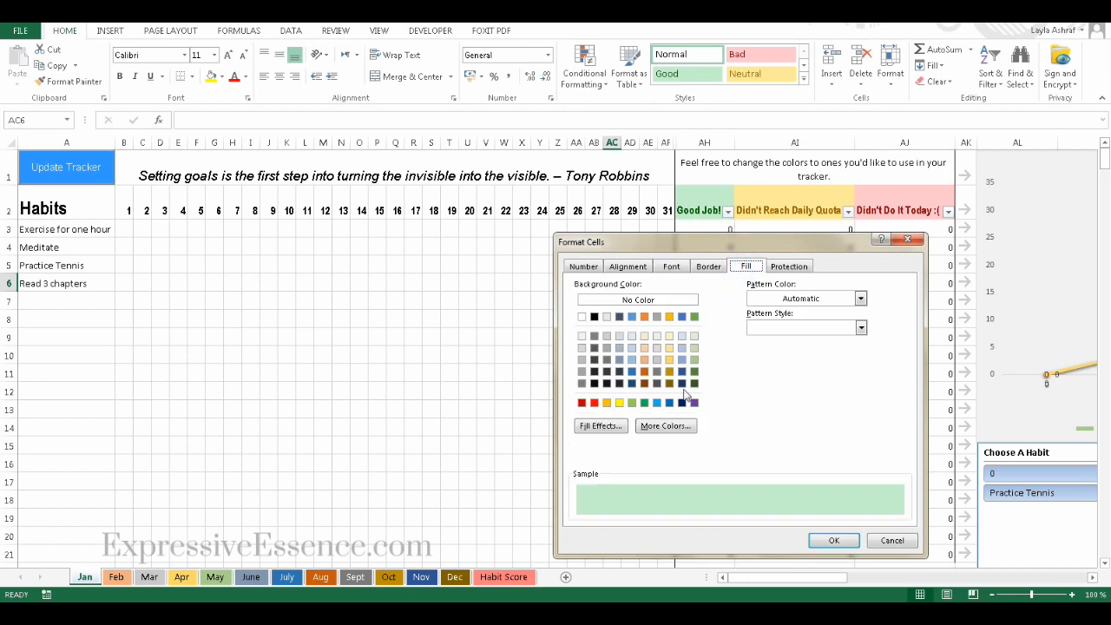
{"action": "left_click", "coordinate": [680, 383]}
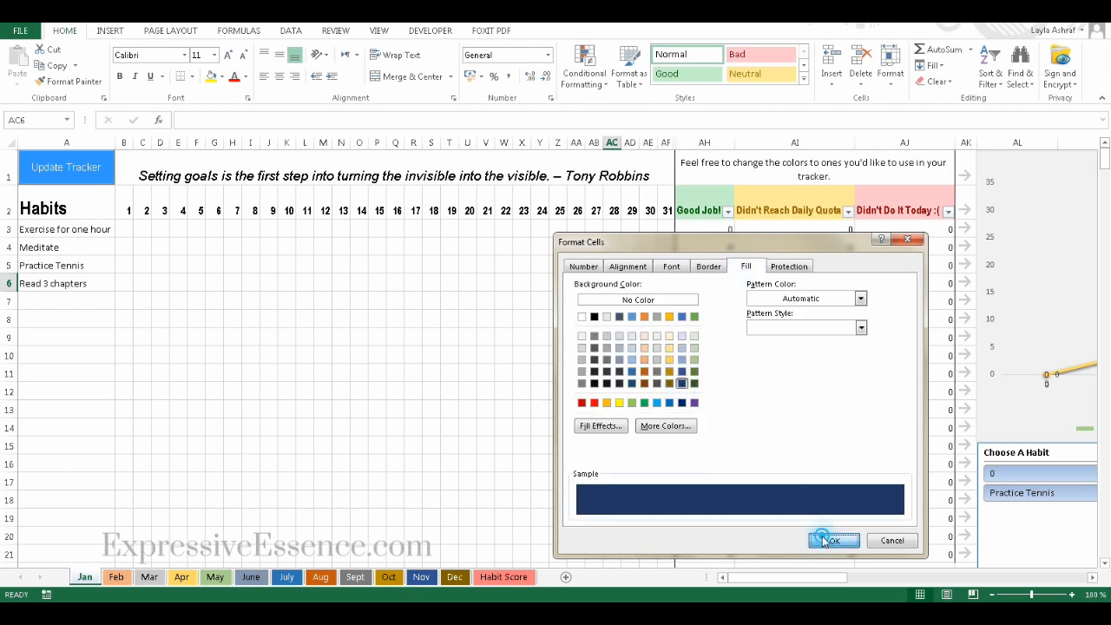
{"action": "left_click", "coordinate": [833, 539]}
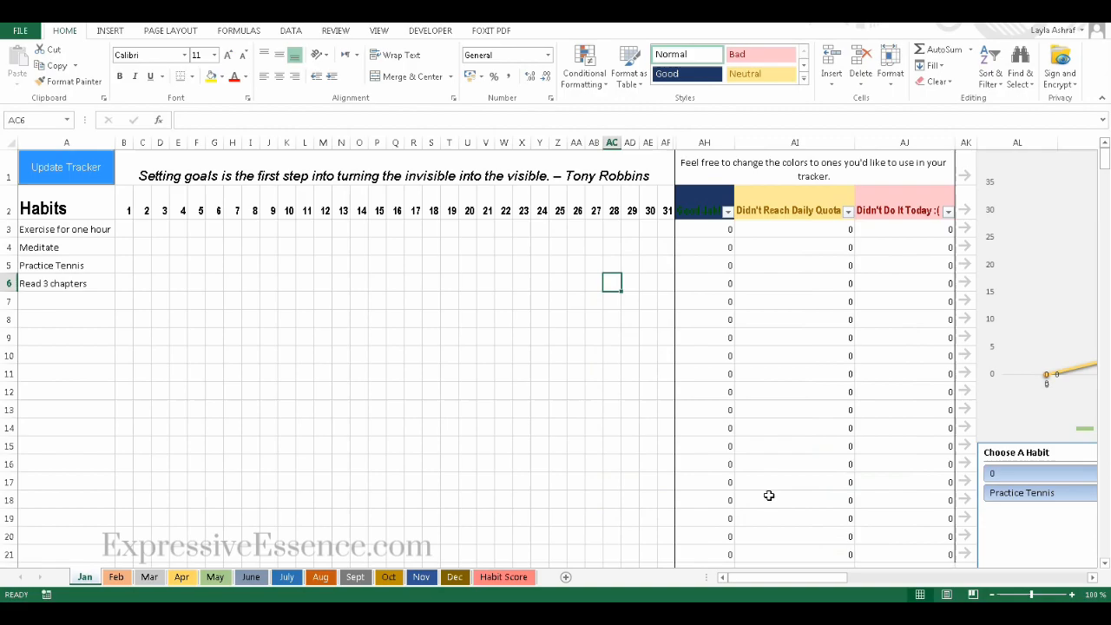
{"action": "left_click", "coordinate": [503, 576]}
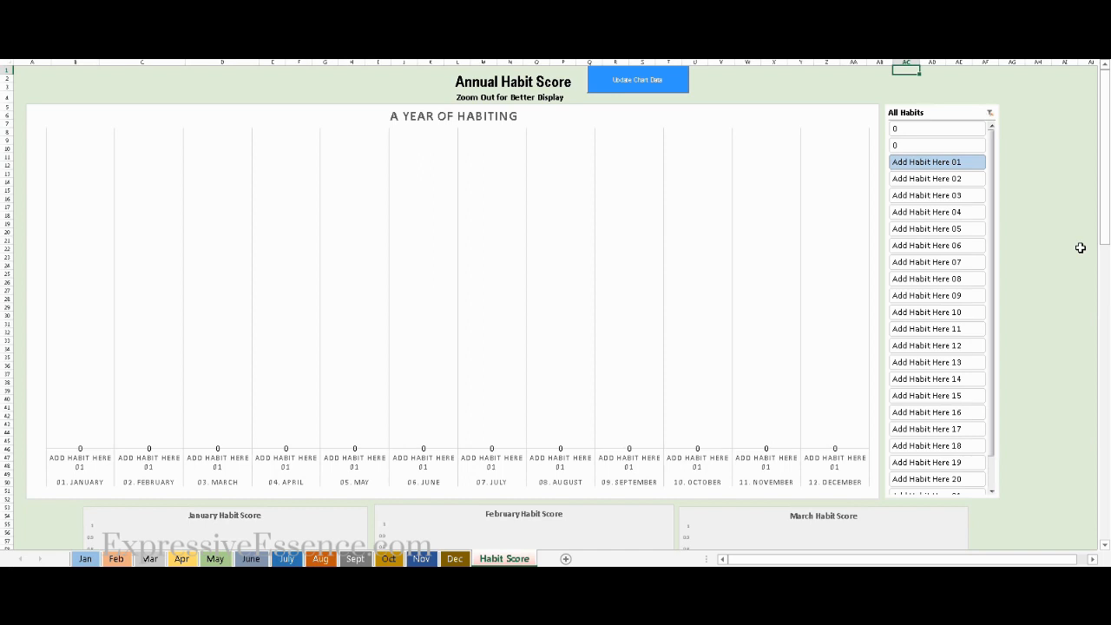
{"action": "mouse_move", "coordinate": [554, 80]}
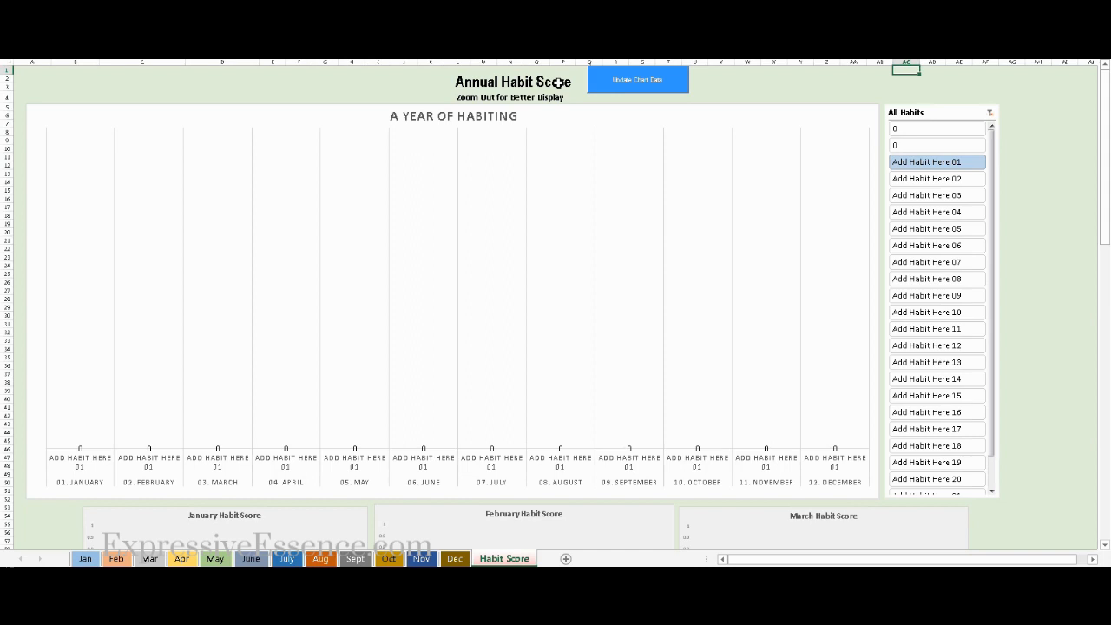
Switch to the Habit Score sheet to view the empty Annual Habit Score chart
{"action": "left_click", "coordinate": [85, 559]}
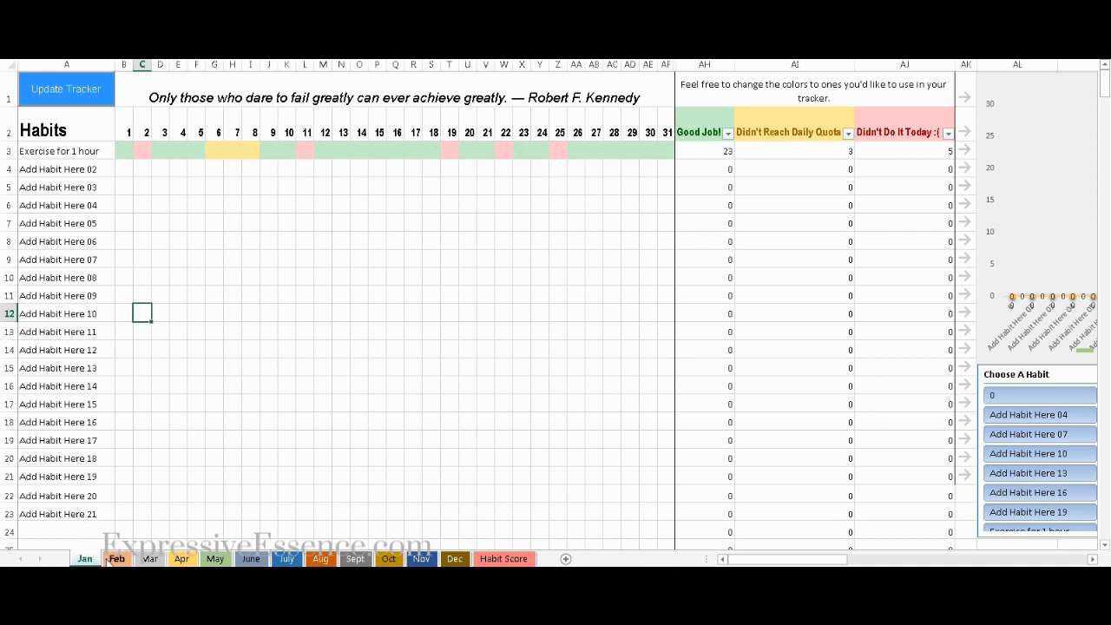
Review the Feb, Mar and Apr trackers, then scroll the Habit Score sheet's All Habits slicer
{"action": "left_click", "coordinate": [149, 559]}
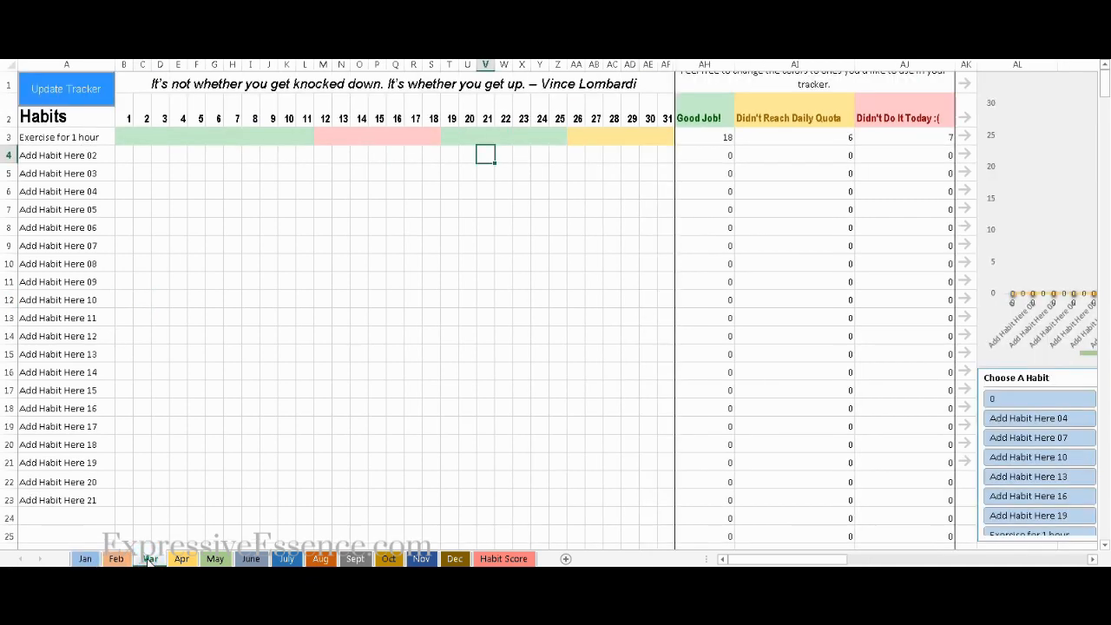
{"action": "left_click", "coordinate": [180, 558]}
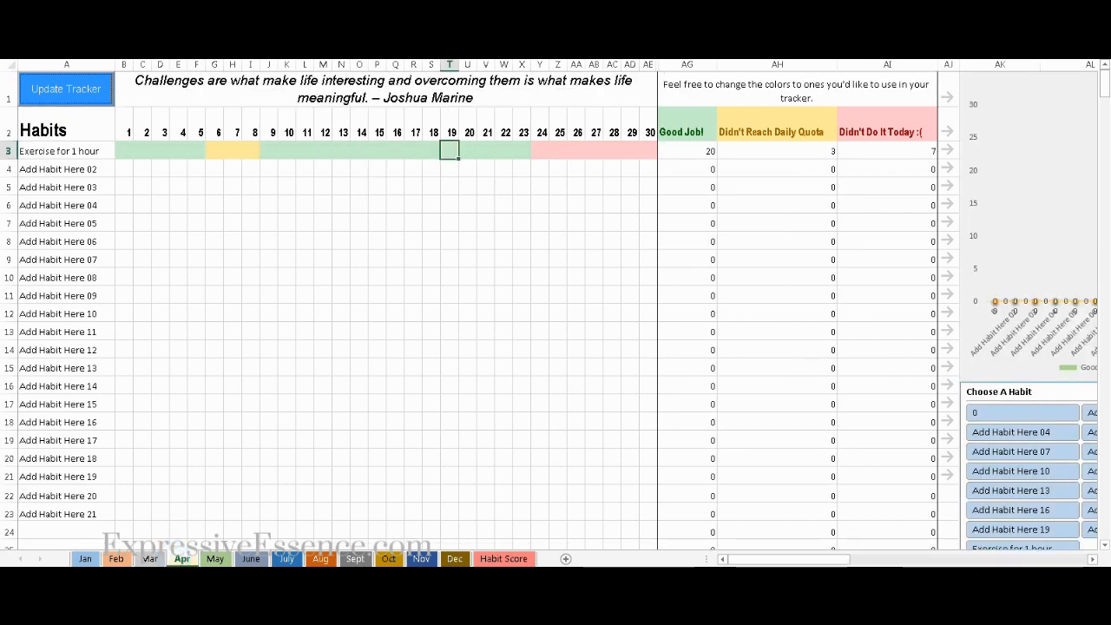
{"action": "left_click", "coordinate": [504, 559]}
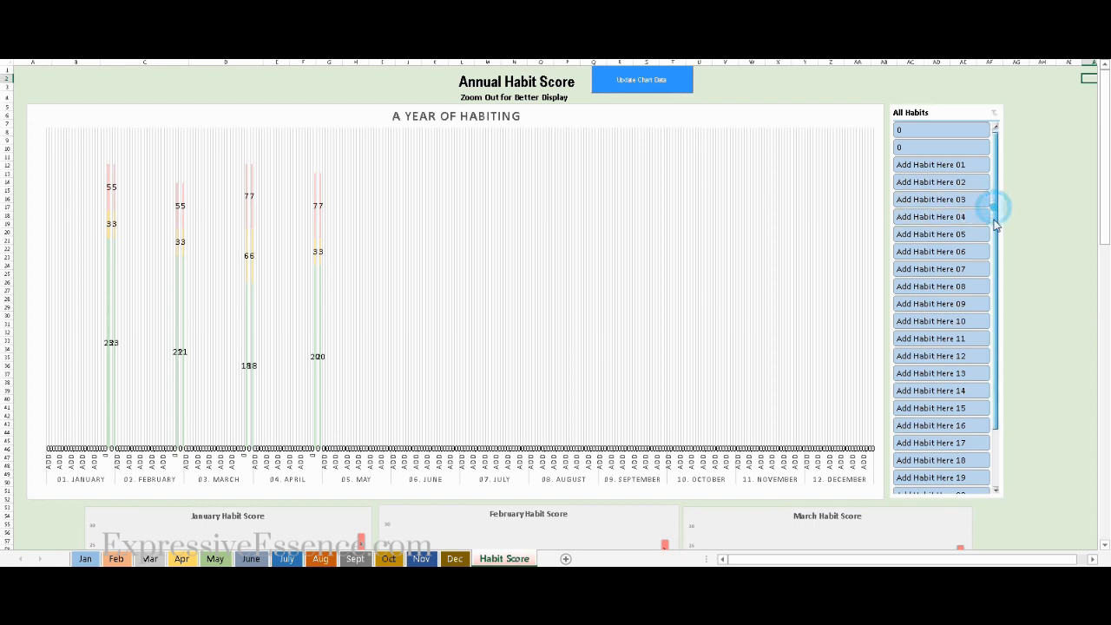
{"action": "scroll", "scroll_direction": "down", "scroll_amount": 3}
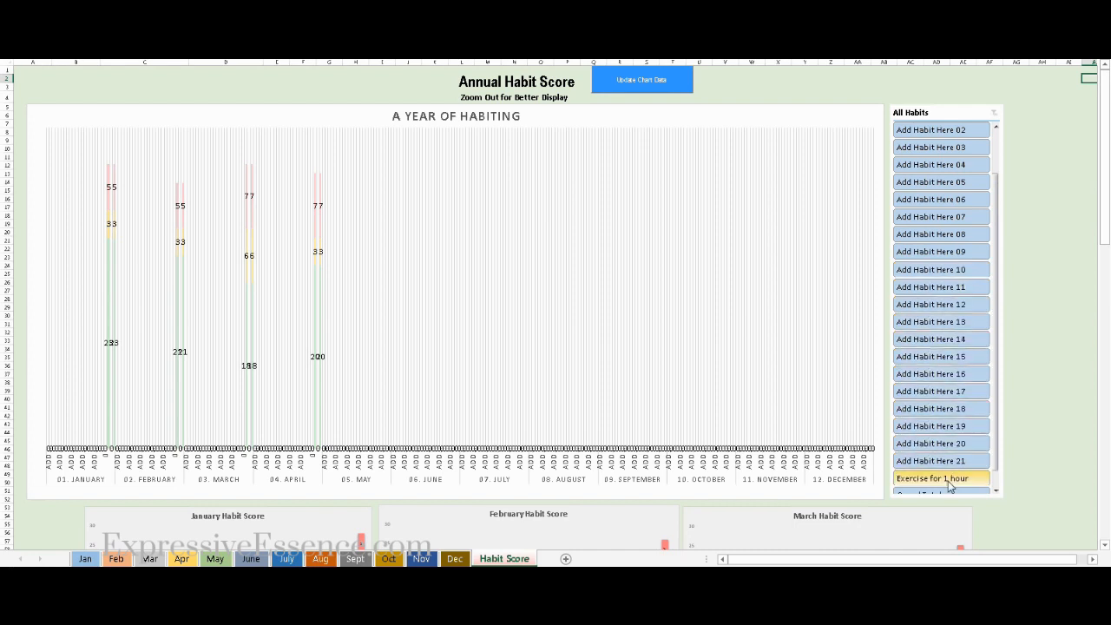